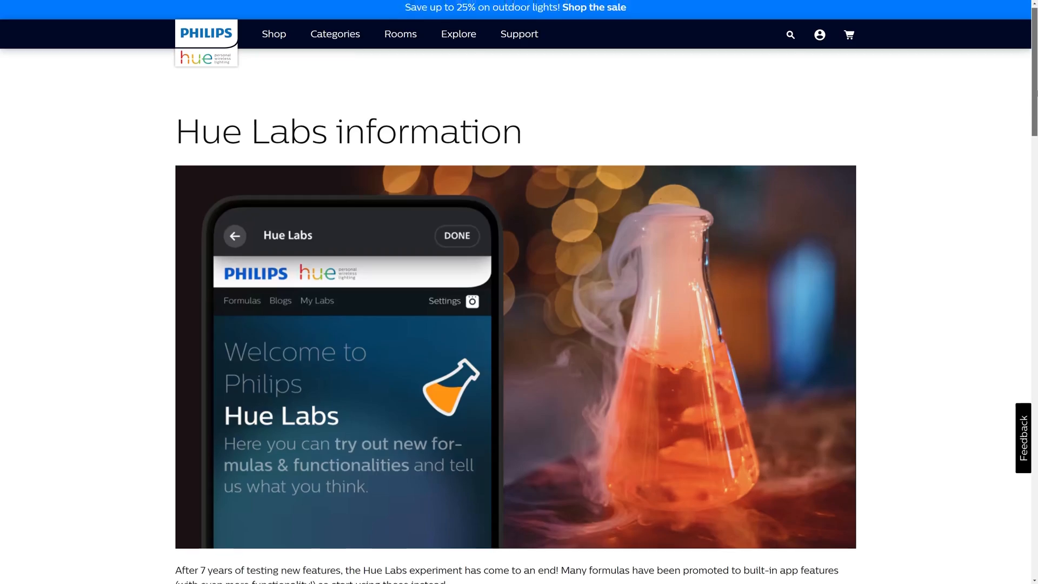
# - Scroll through the Hue Lab formula examples post down to its timestamp list of covered formulas
pyautogui.scroll(-3)
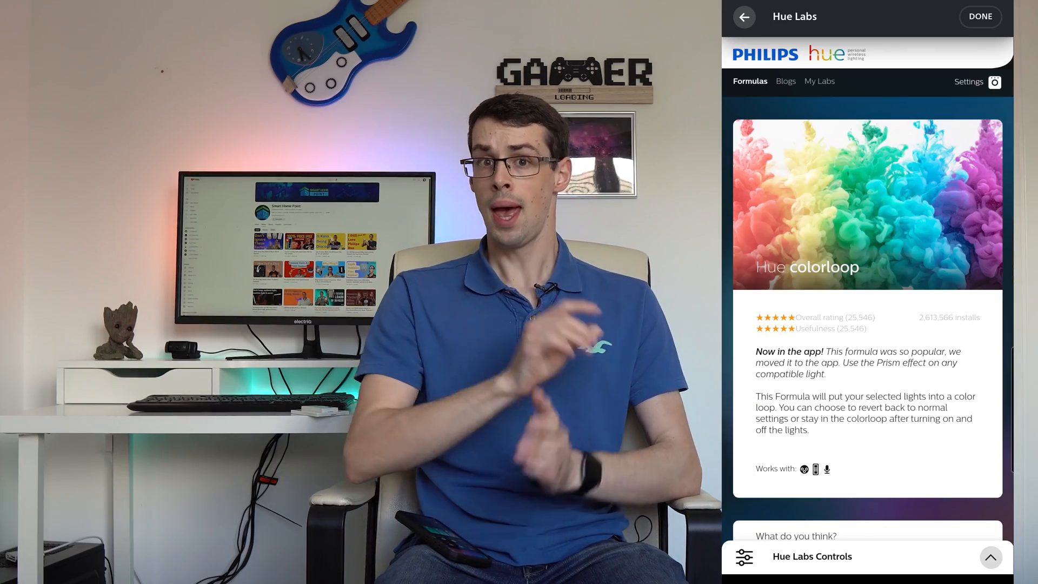
pyautogui.scroll(-3)
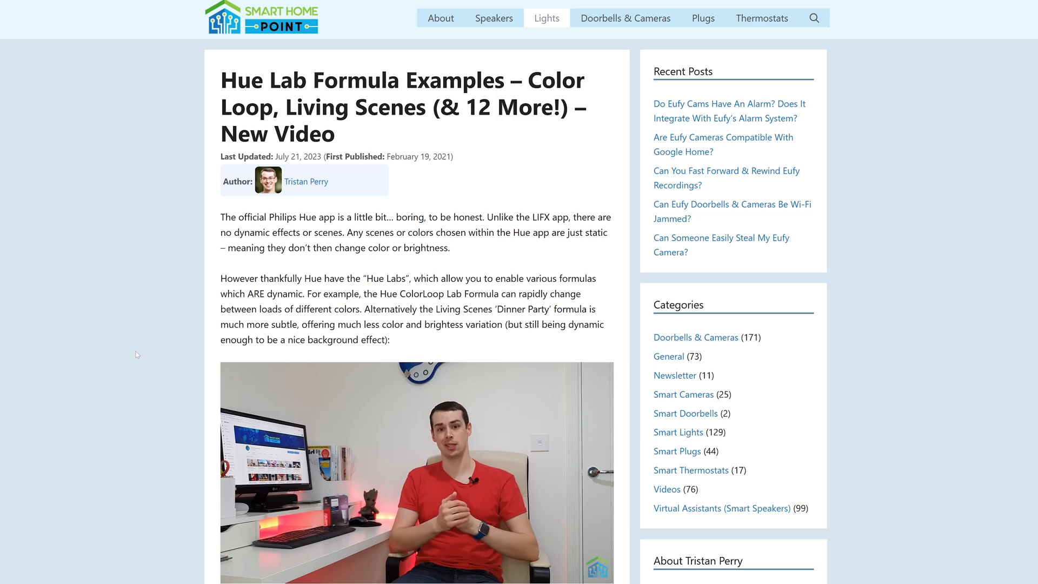
pyautogui.scroll(-3)
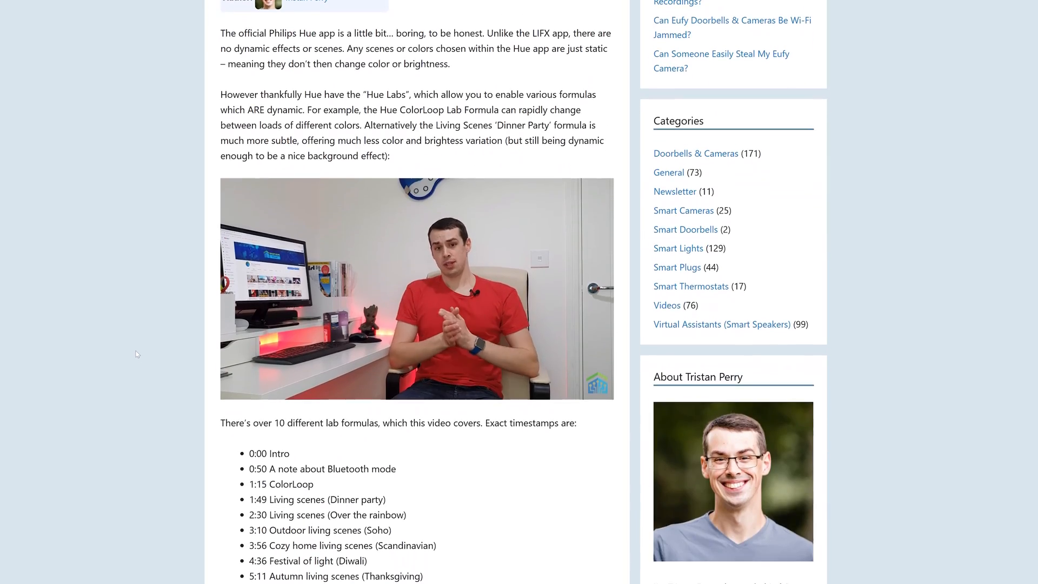
pyautogui.scroll(-3)
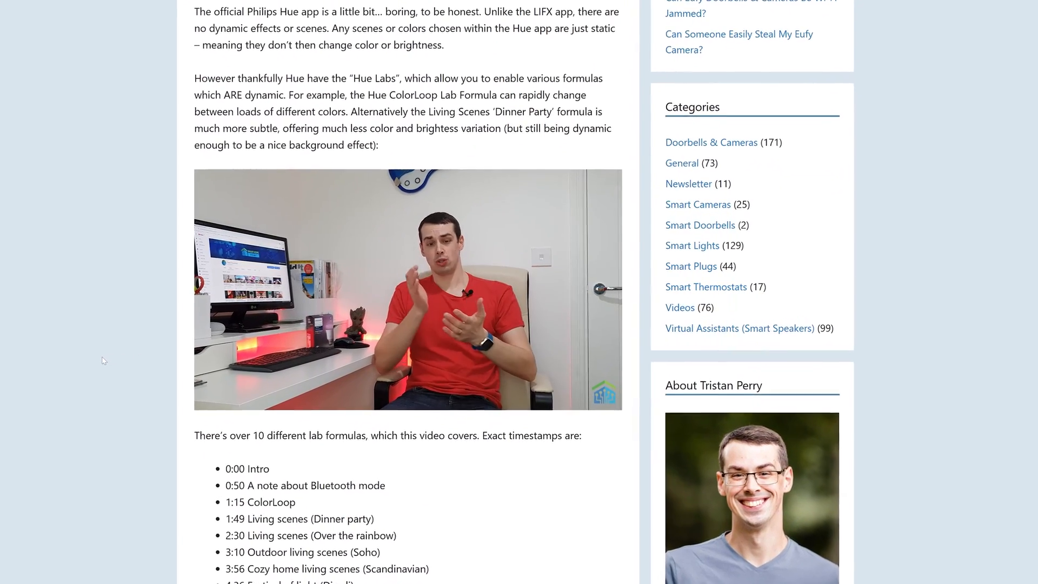
pyautogui.scroll(-3)
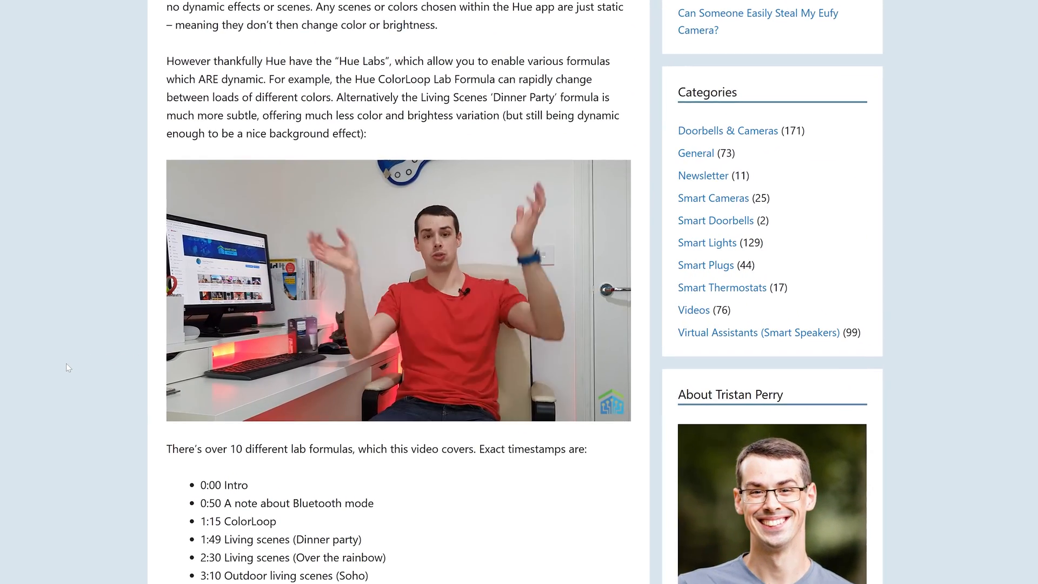
pyautogui.scroll(-3)
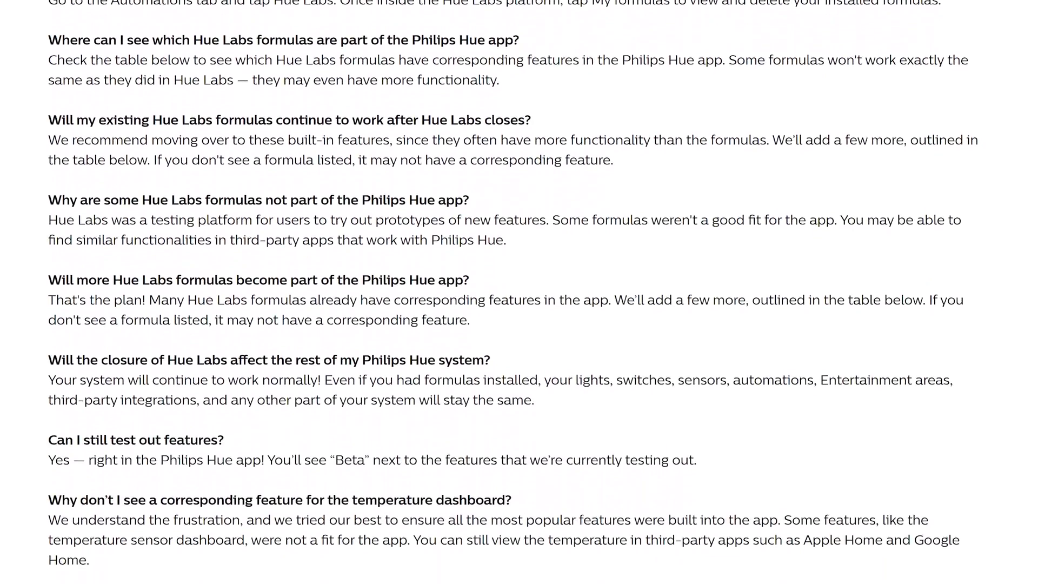
# - Scroll the Hue Labs FAQ down to the Hue Labs formula reference guide table
pyautogui.scroll(-3)
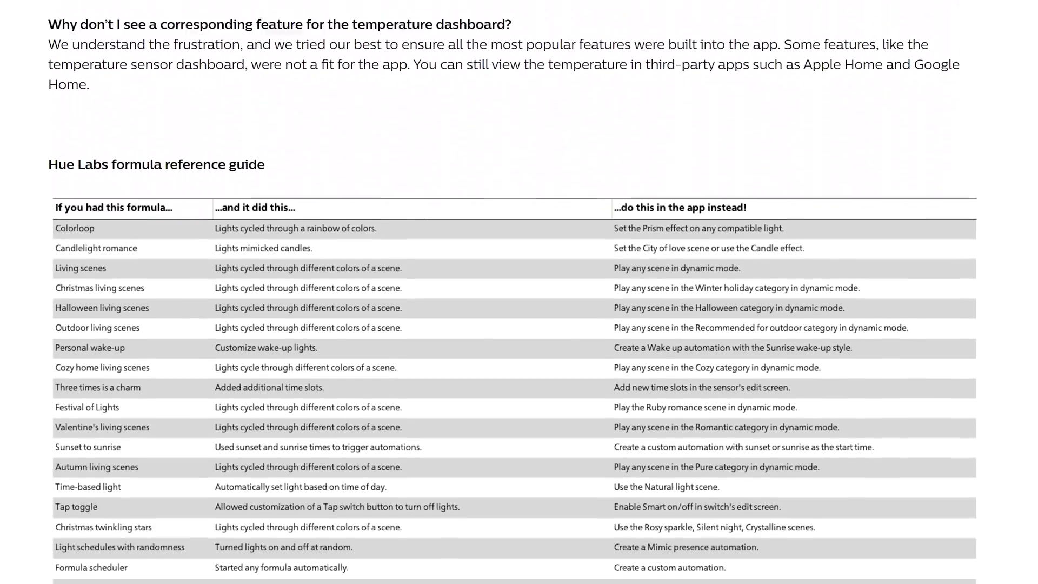
pyautogui.scroll(-3)
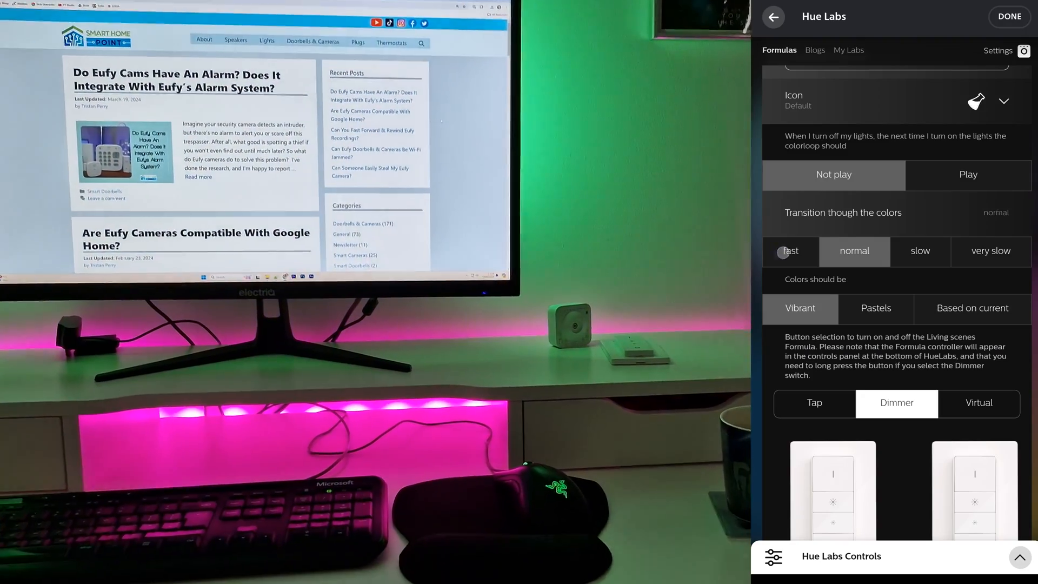
# - Set the colorloop transition to very slow and choose Tap as the controlling switch type
pyautogui.click(991, 251)
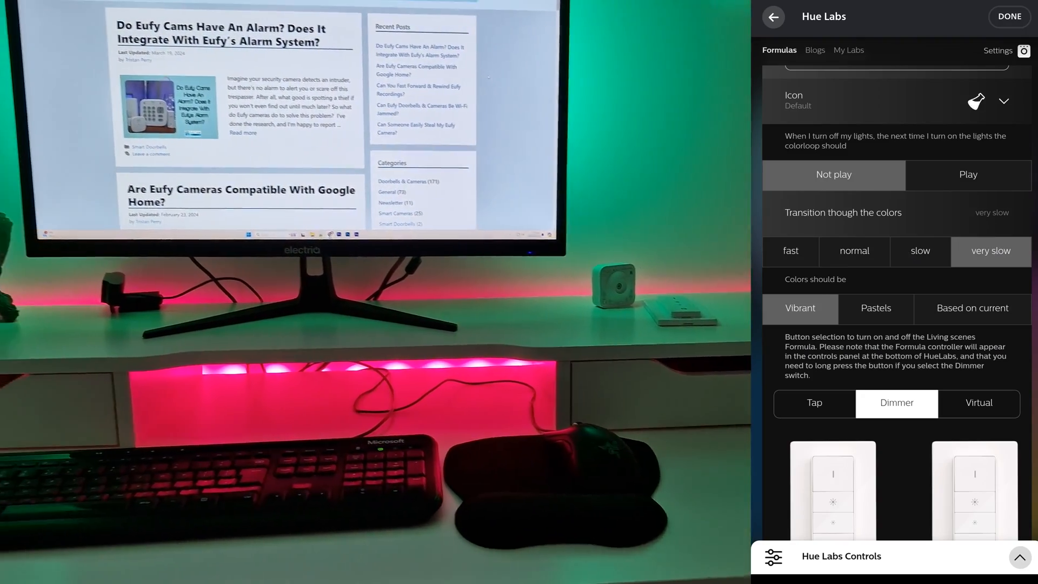
pyautogui.scroll(-3)
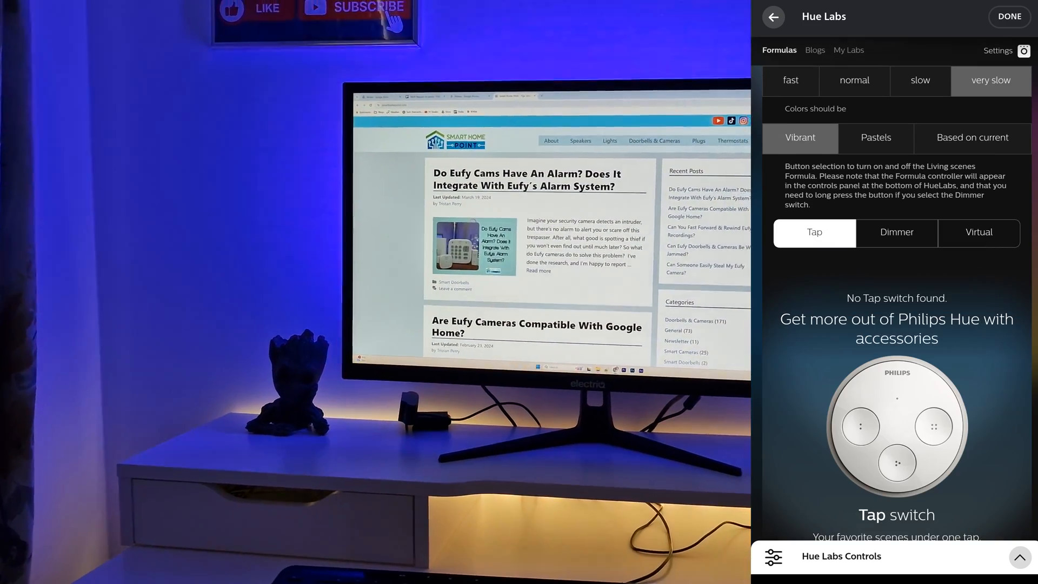
pyautogui.click(978, 232)
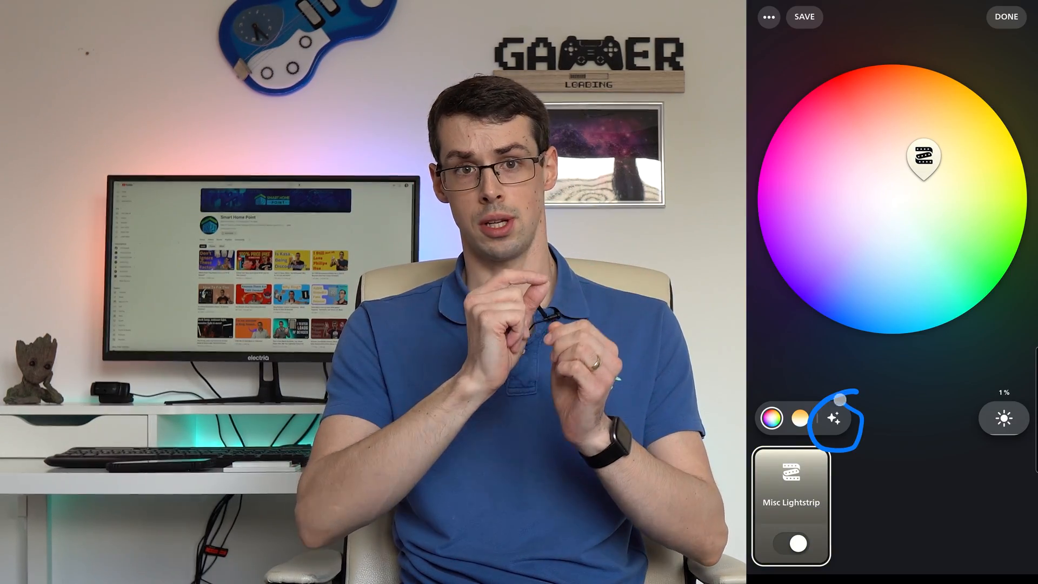
# - Show the Misc Lightstrip's effects list and start the Prism effect
pyautogui.click(834, 417)
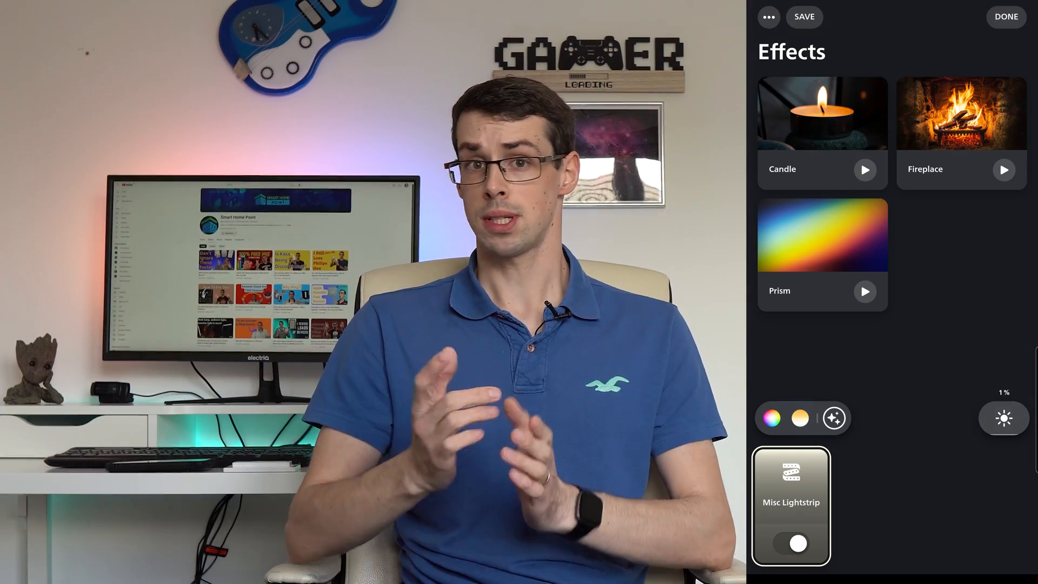
pyautogui.click(1009, 553)
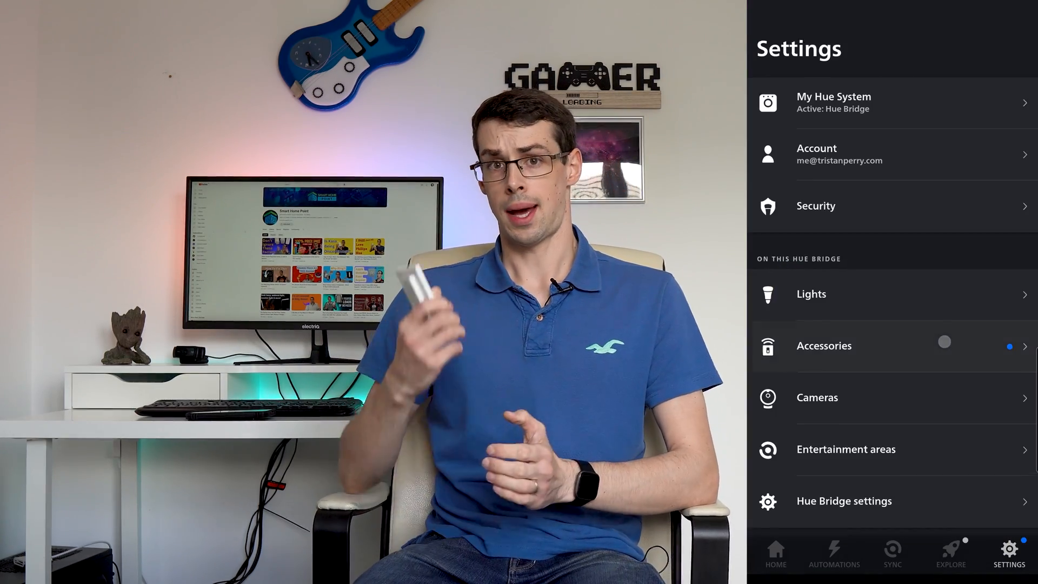
# - Add a time slot to the dimmer's press behaviour and assign it the Natural light scene from the gallery
pyautogui.click(824, 346)
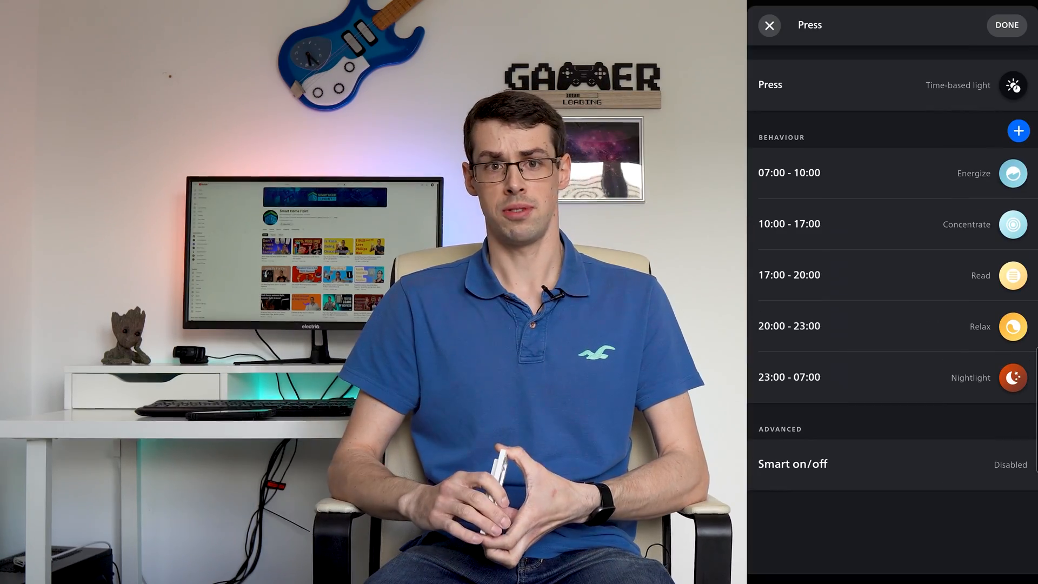
pyautogui.click(860, 173)
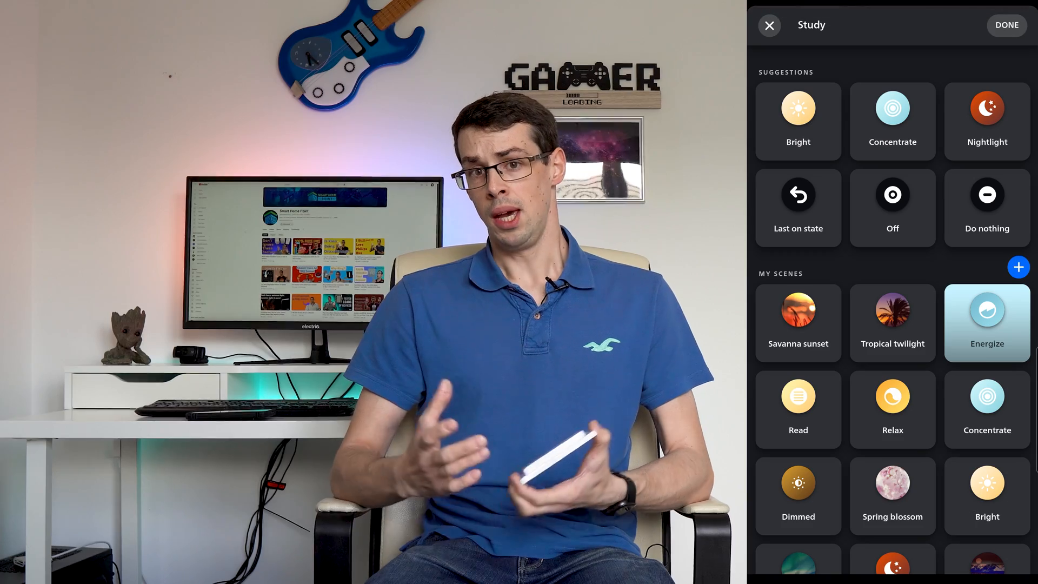
pyautogui.click(1019, 267)
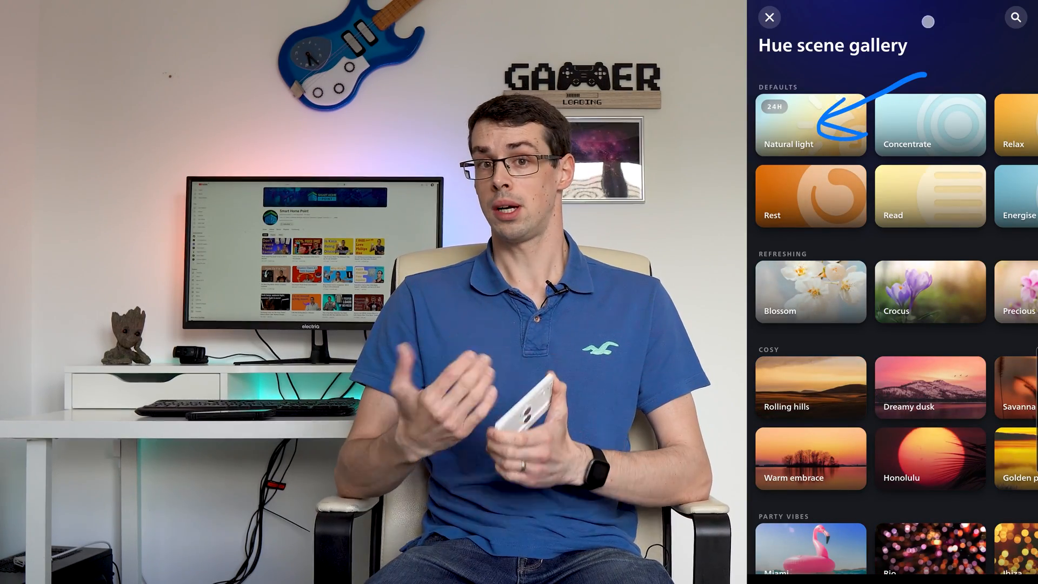
pyautogui.click(769, 17)
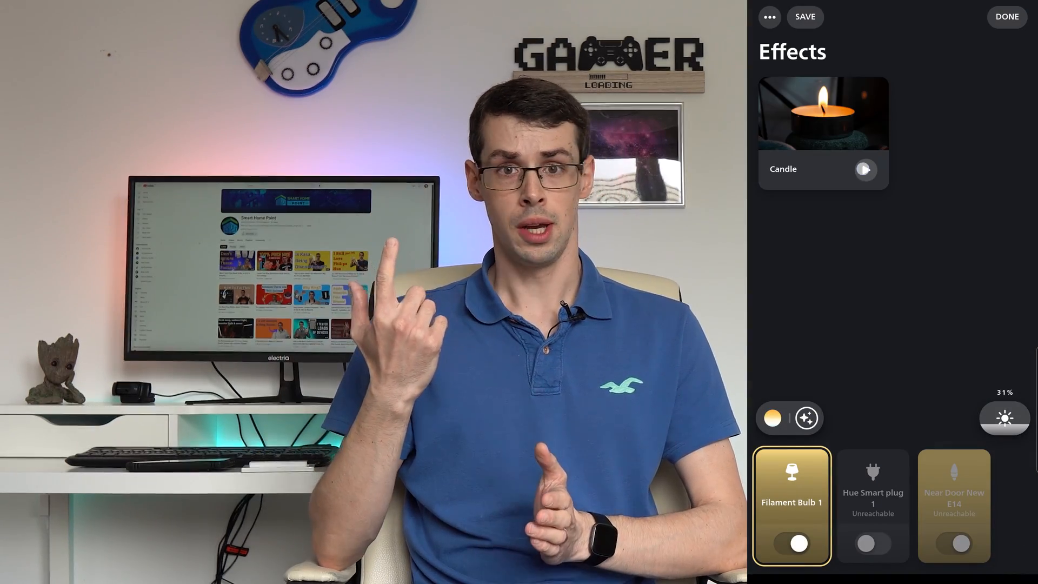
# - Start the Candle effect on Filament Bulb 1 from its Effects panel
pyautogui.click(864, 170)
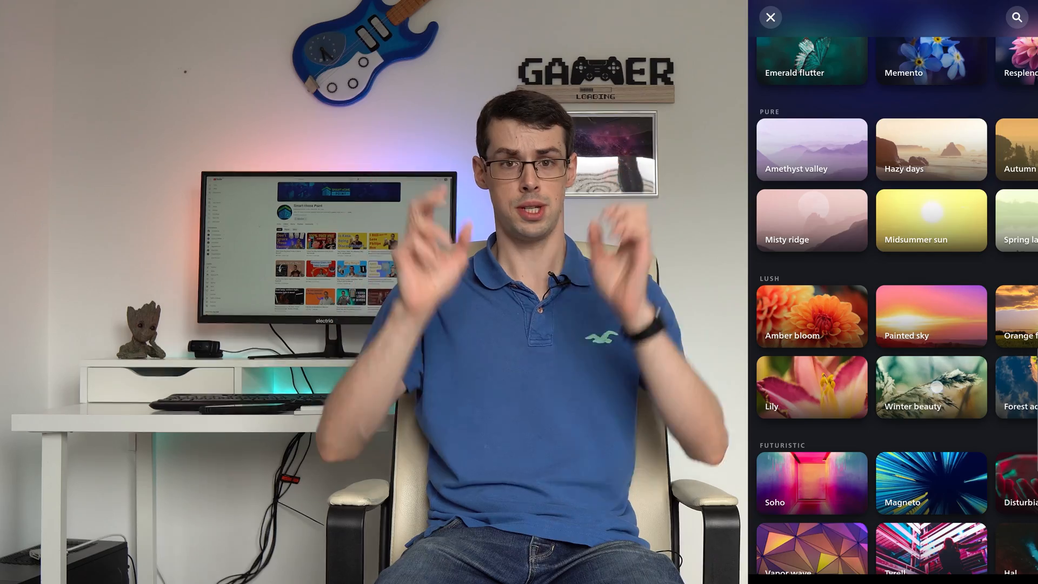
# - Pick Winter beauty from the Lush category and add it to Understairs Cupboard
pyautogui.click(931, 387)
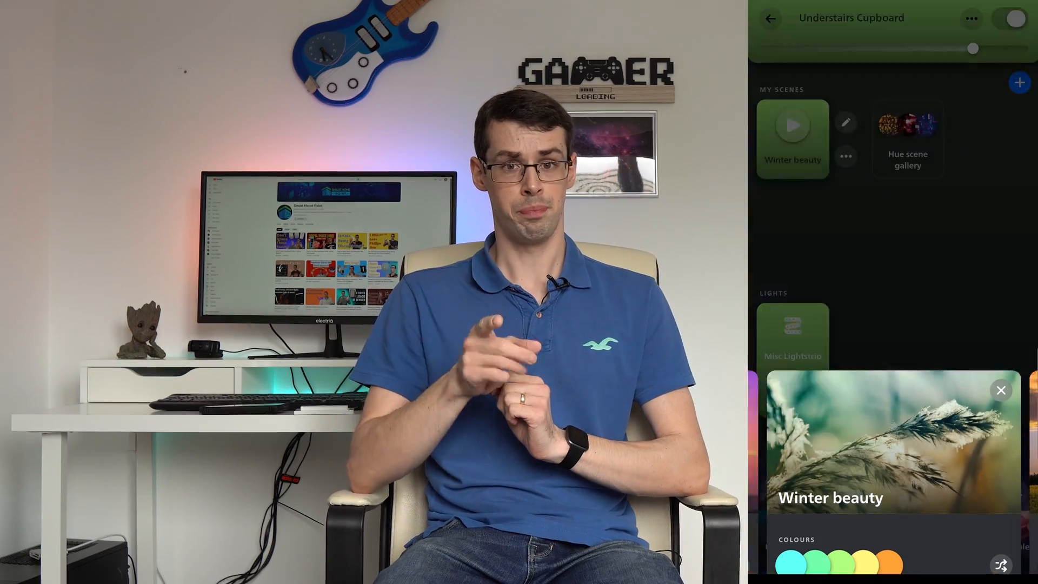
pyautogui.click(1001, 391)
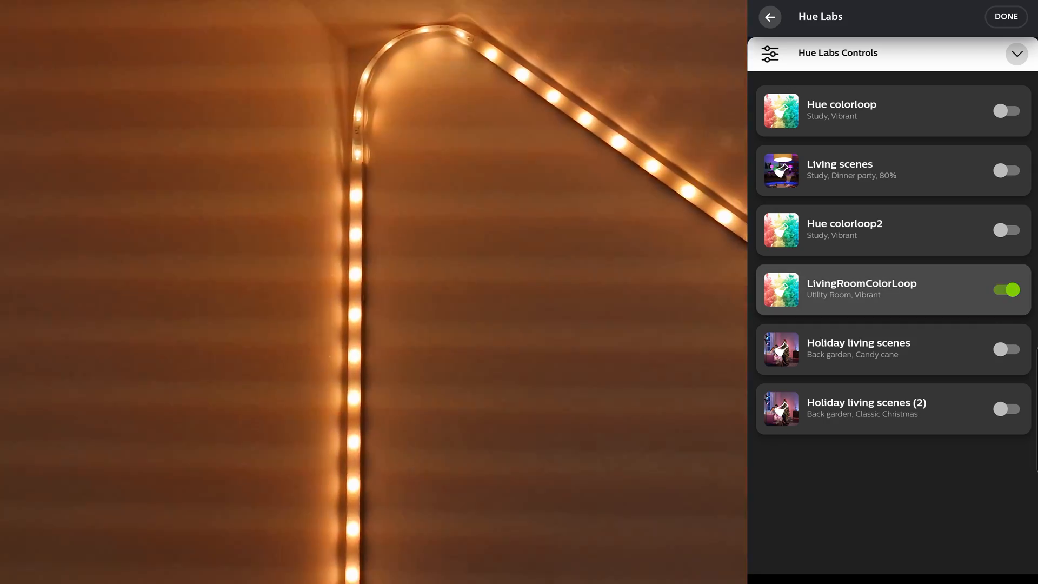
# - Toggle an installed formula's switch in Hue Labs Controls so LivingRoomColorLoop is on
pyautogui.click(1005, 290)
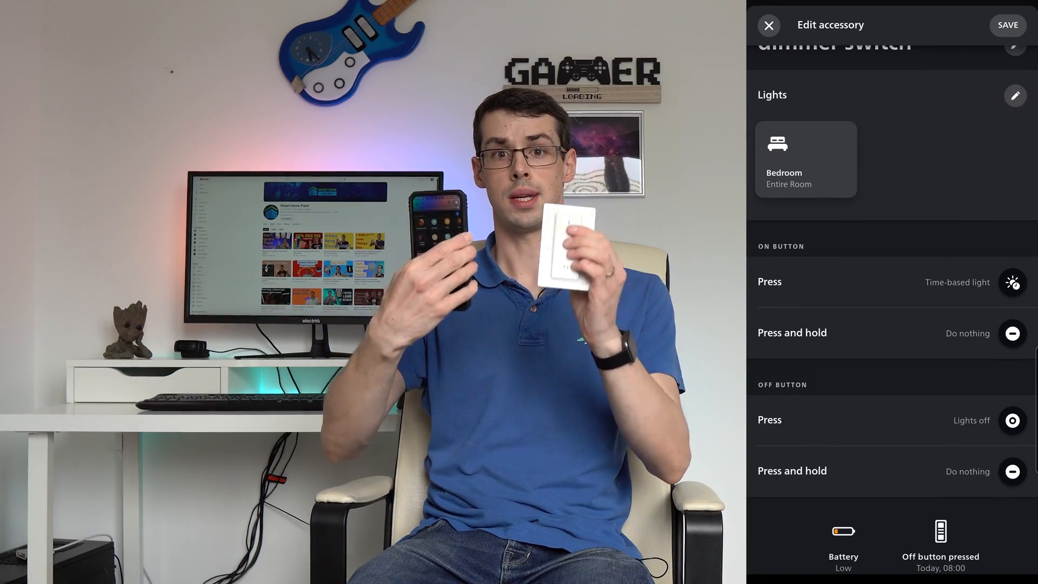
# - View the on button's time-based press slots, then bring up the Smart on/off setting under Advanced
pyautogui.click(887, 281)
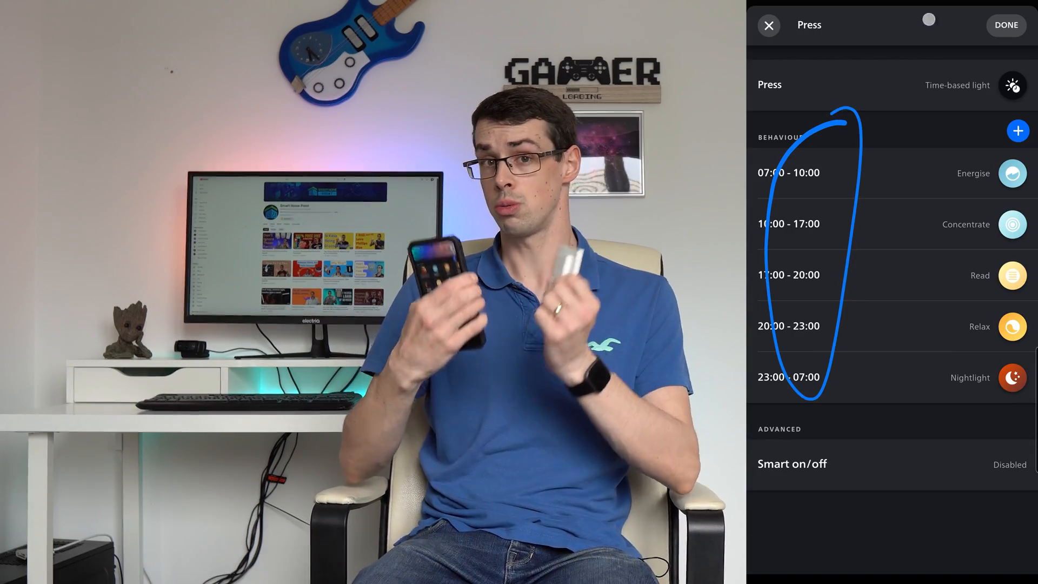
pyautogui.click(1018, 131)
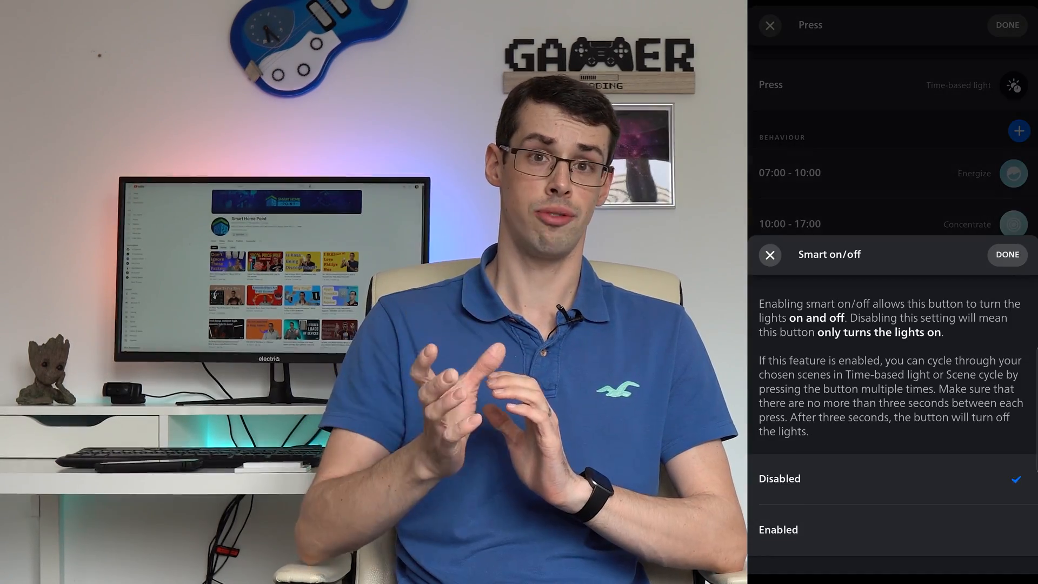
# - Set Smart on/off to Enabled for the on-button press and confirm with Done
pyautogui.click(779, 529)
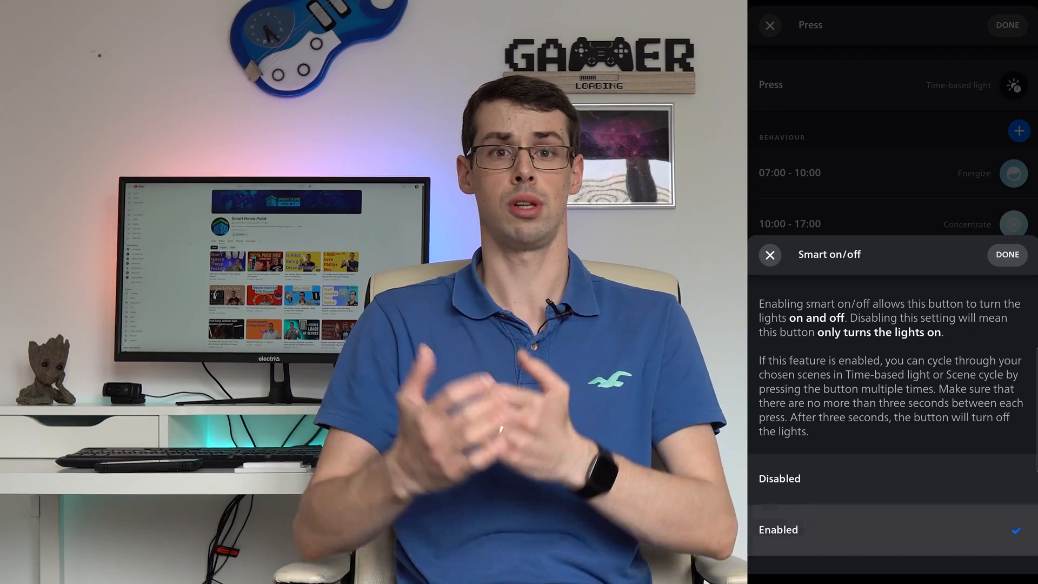
pyautogui.click(1006, 255)
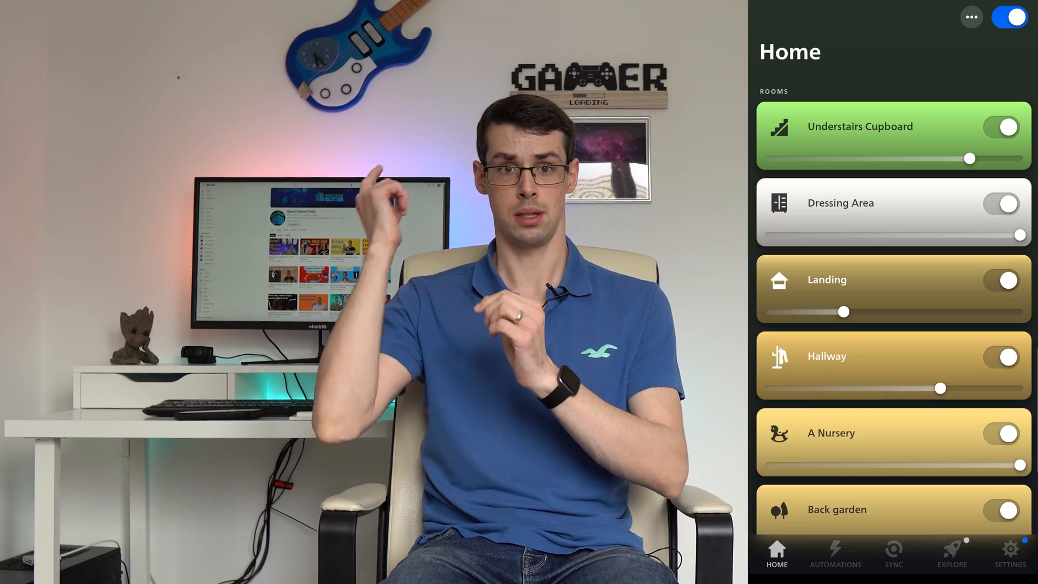
# - Set the Understairs motion sensor's 08:00–23:00 slot to restore Understairs Cupboard's last on state
pyautogui.click(1009, 555)
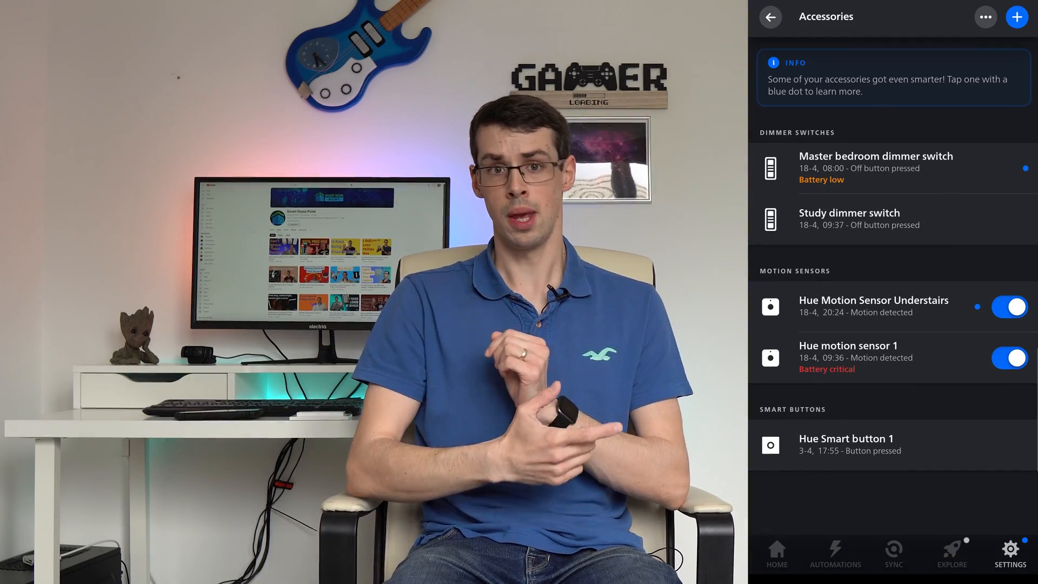
pyautogui.click(873, 306)
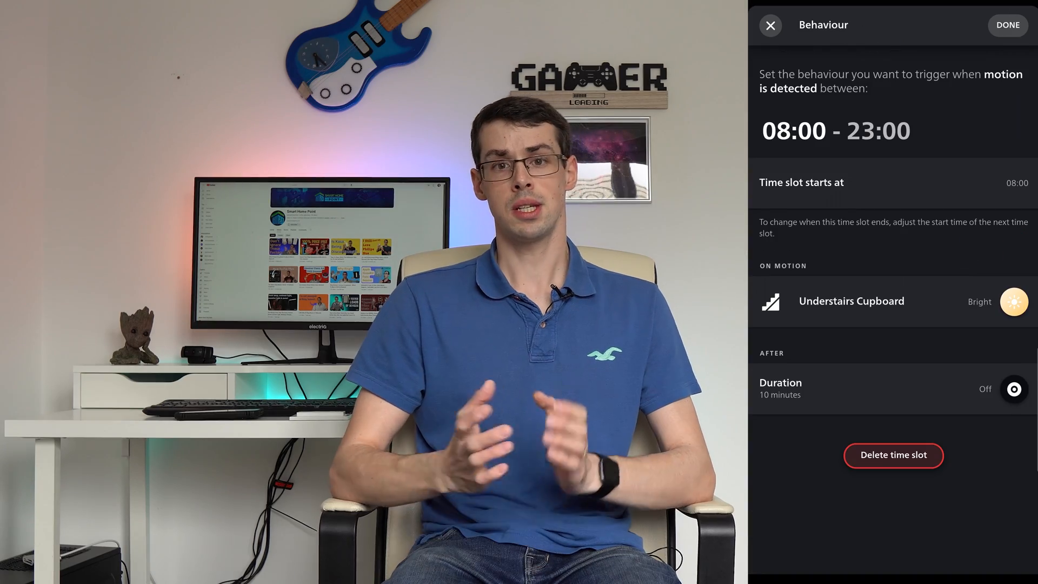
pyautogui.click(851, 302)
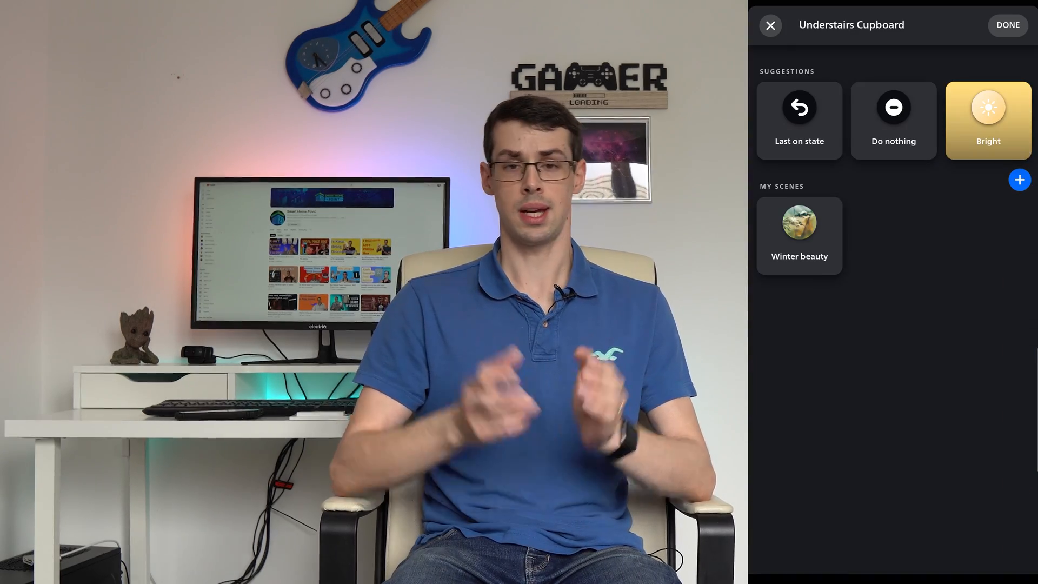
pyautogui.click(798, 120)
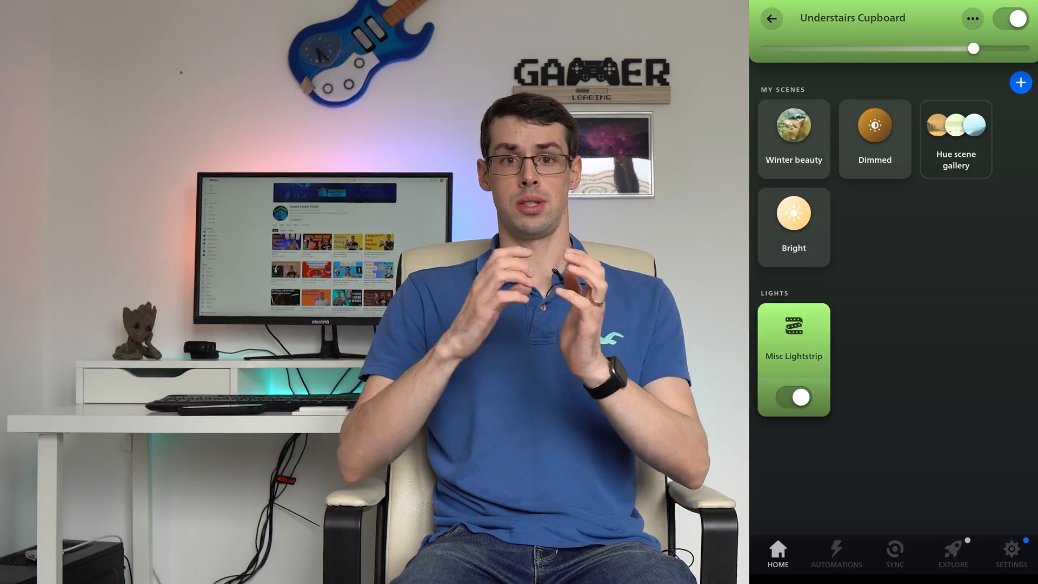
# - Save the Natural light scene from the Hue scene gallery to Understairs Cupboard's scenes
pyautogui.click(955, 139)
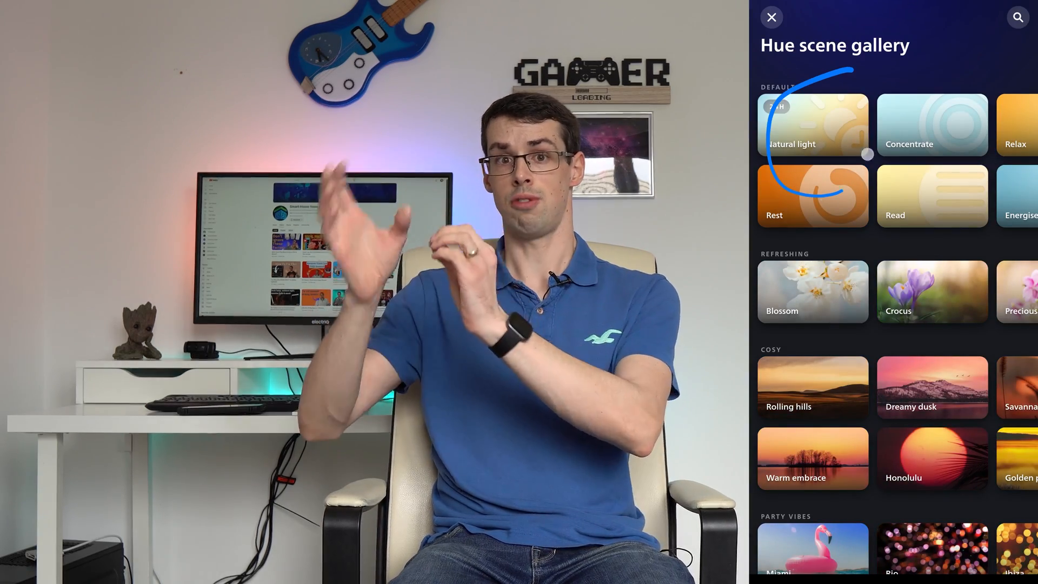
pyautogui.click(812, 125)
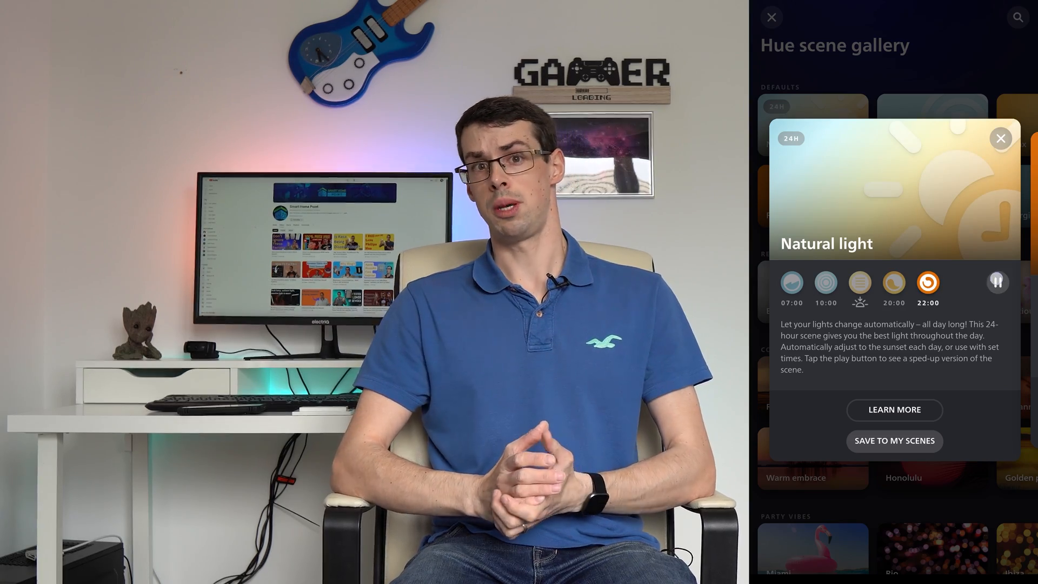
pyautogui.click(895, 441)
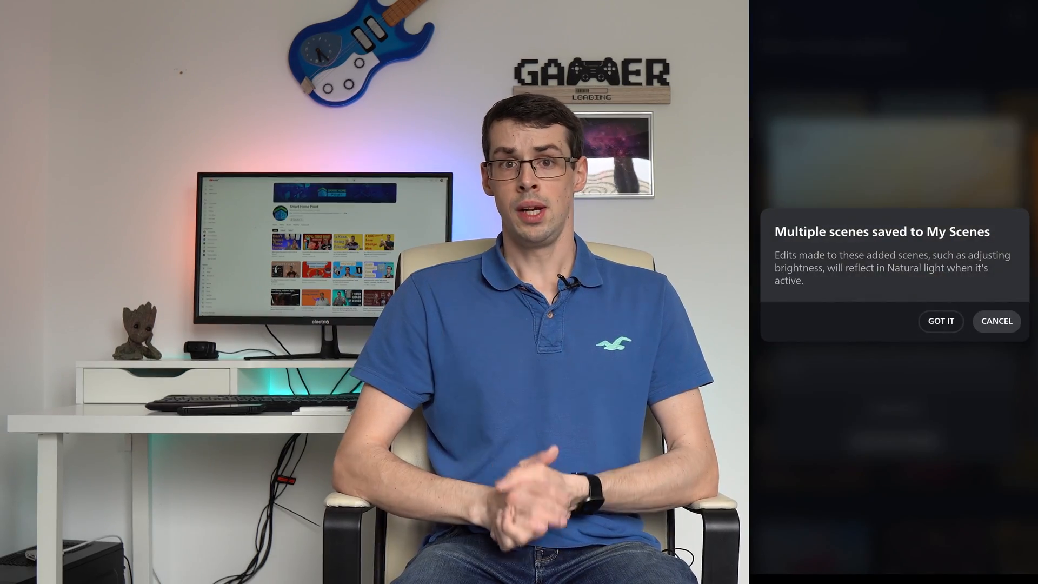
pyautogui.click(940, 321)
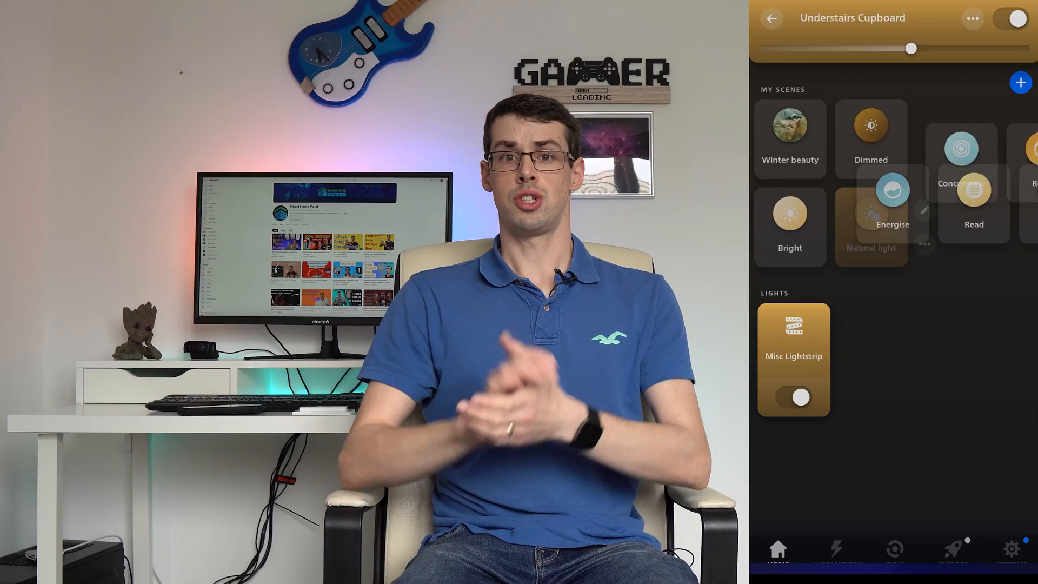
pyautogui.hscroll(3)
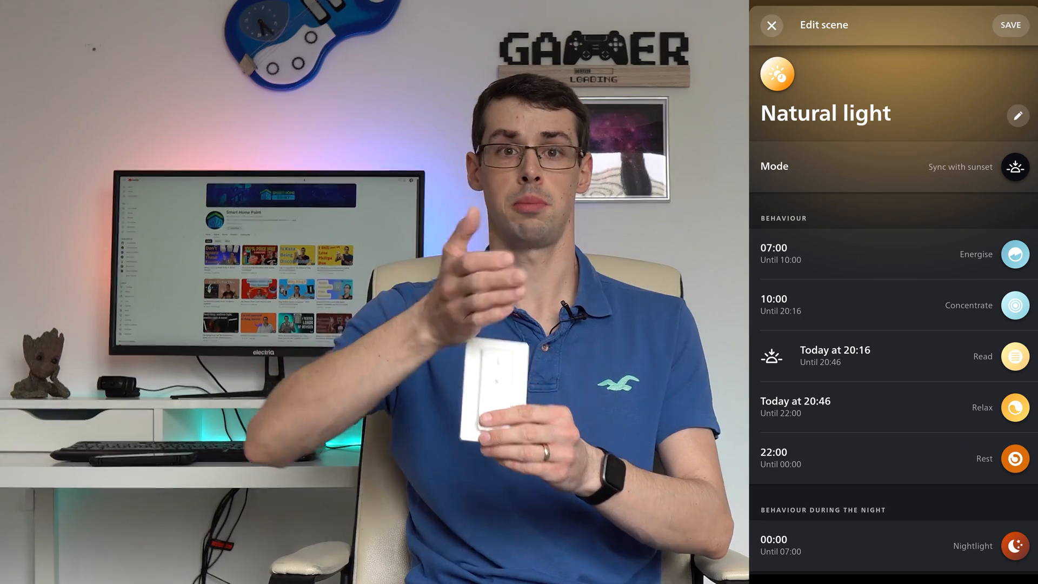
# - Review Natural light's sunset-synced time slots and transition time in its edit screen
pyautogui.scroll(-3)
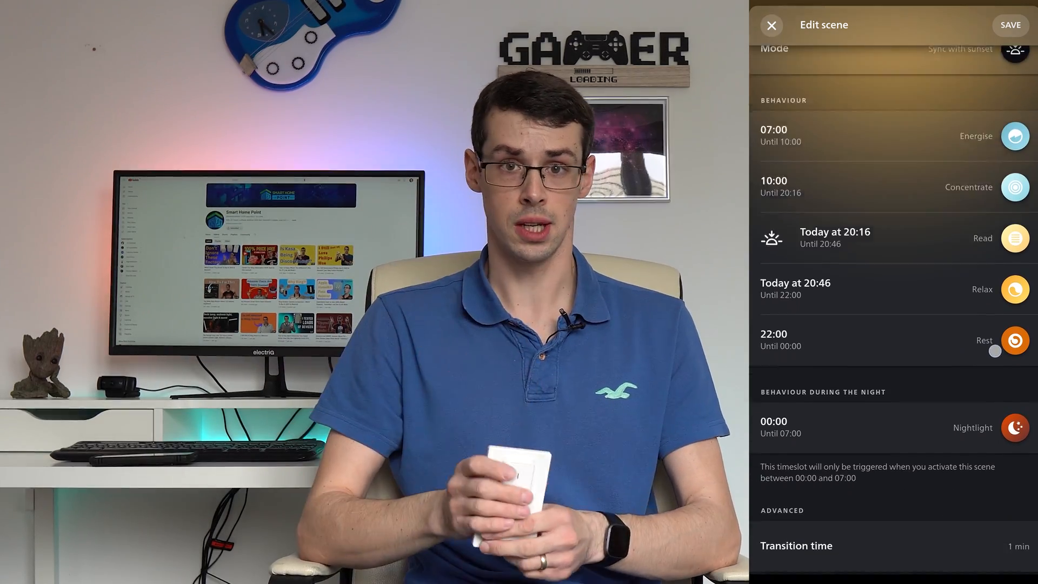
pyautogui.scroll(-3)
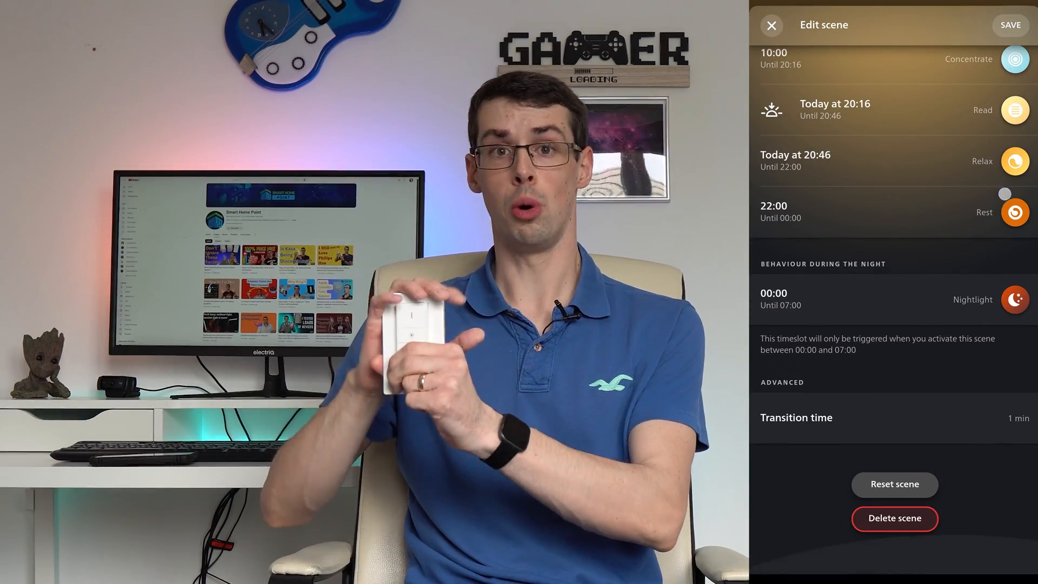
pyautogui.click(796, 417)
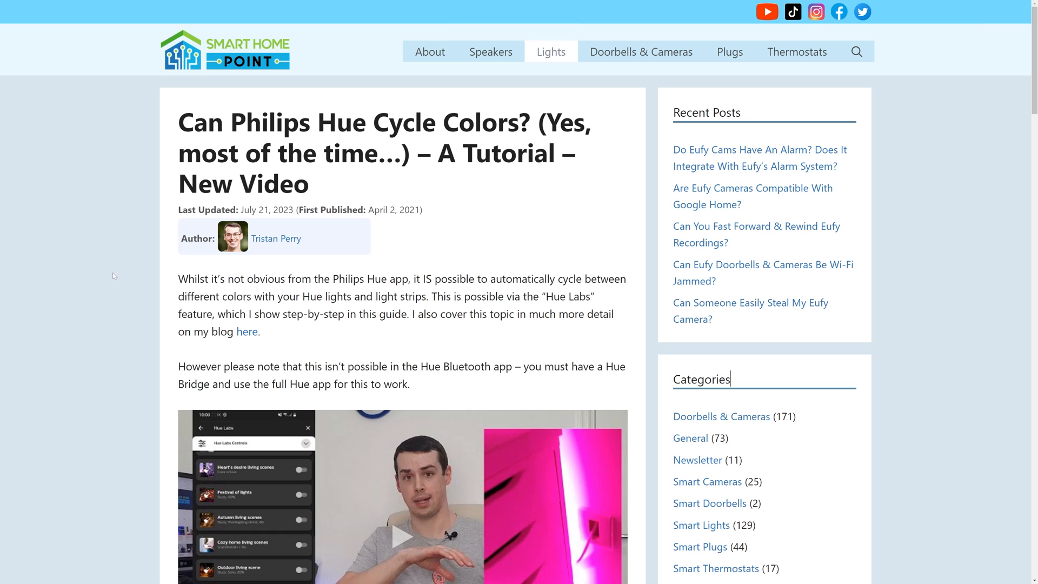
# - Scroll through the Smart Home Point article 'Can Philips Hue Cycle Colors?'
pyautogui.scroll(-3)
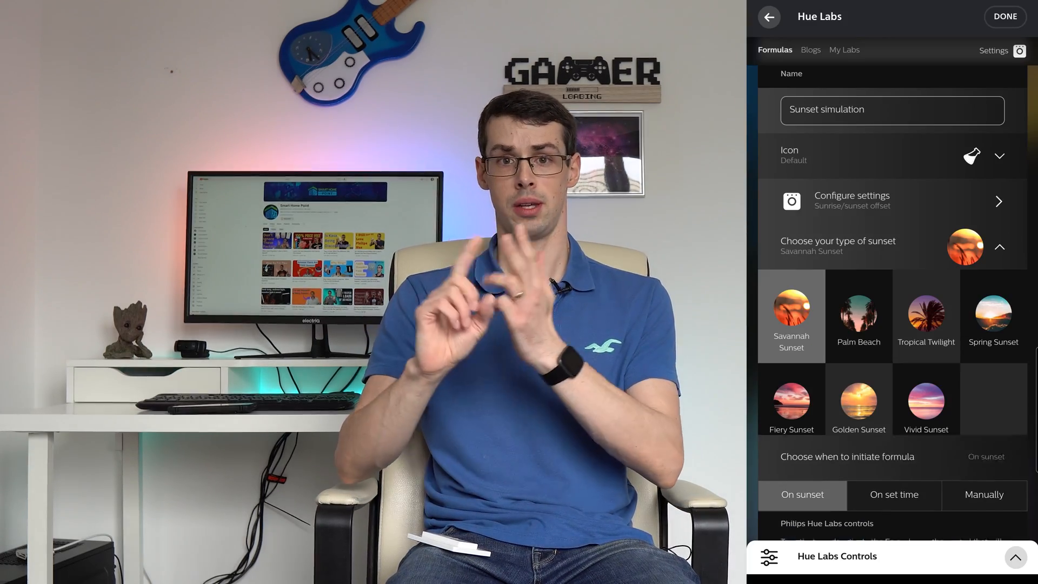
# - Choose the Palm Beach sunset type starting at a set time of 17:00
pyautogui.click(858, 313)
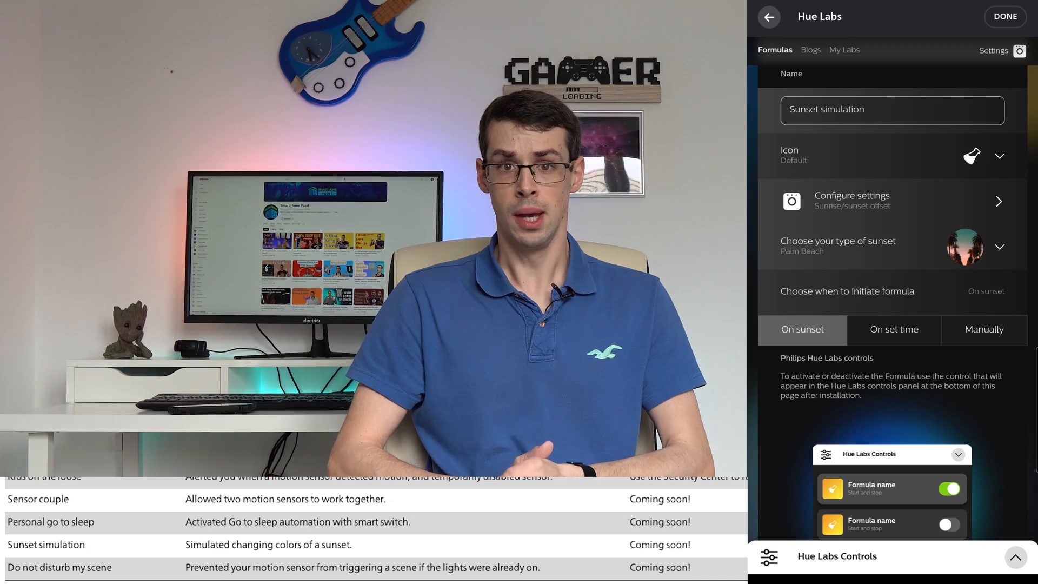
pyautogui.click(894, 330)
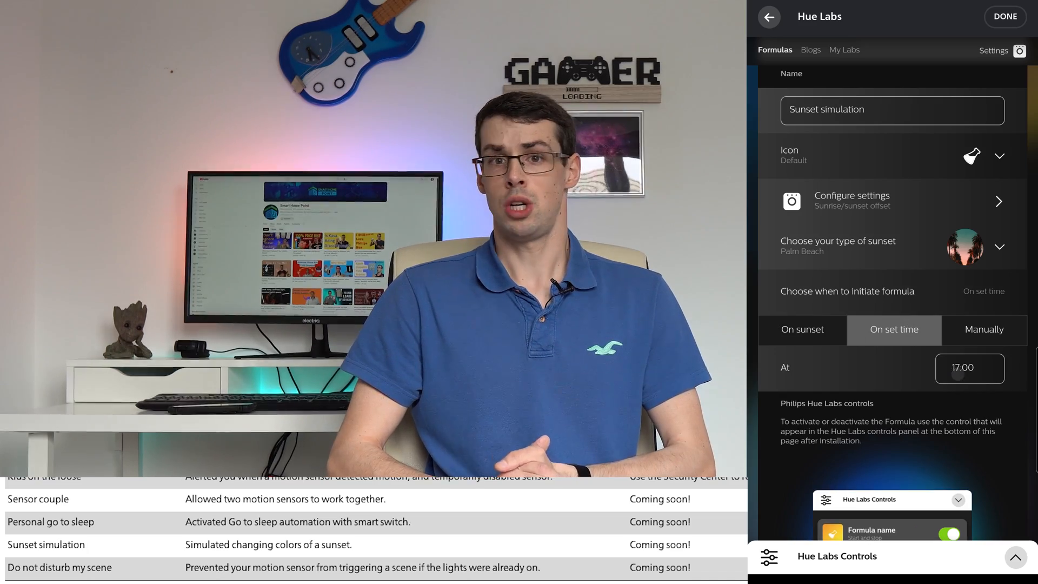
pyautogui.scroll(-3)
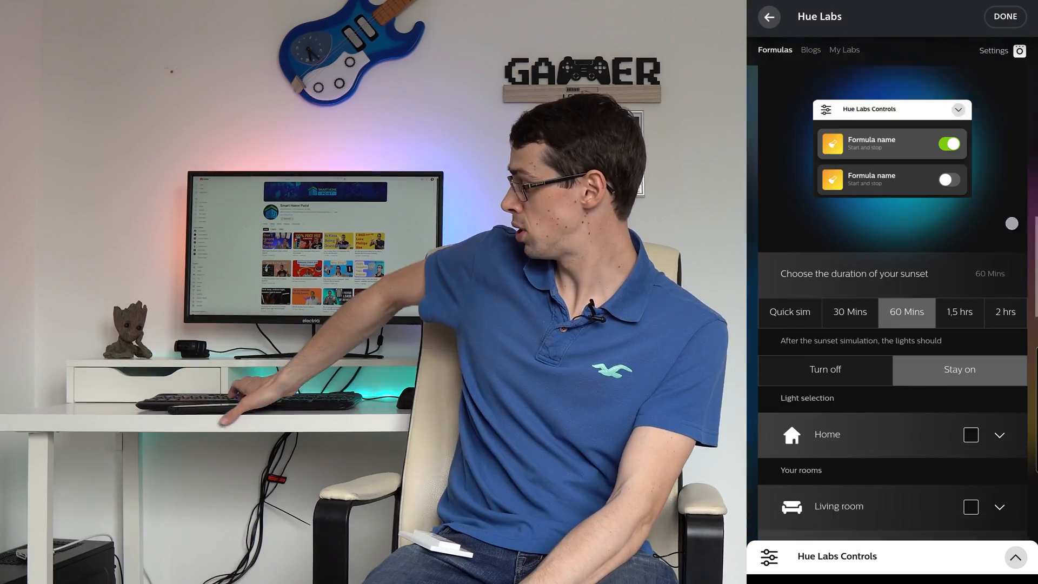